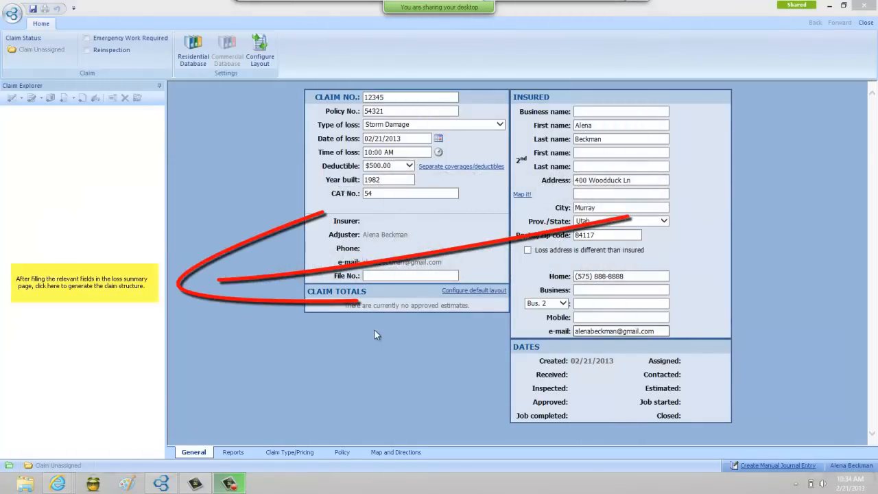
pyautogui.moveTo(330, 314)
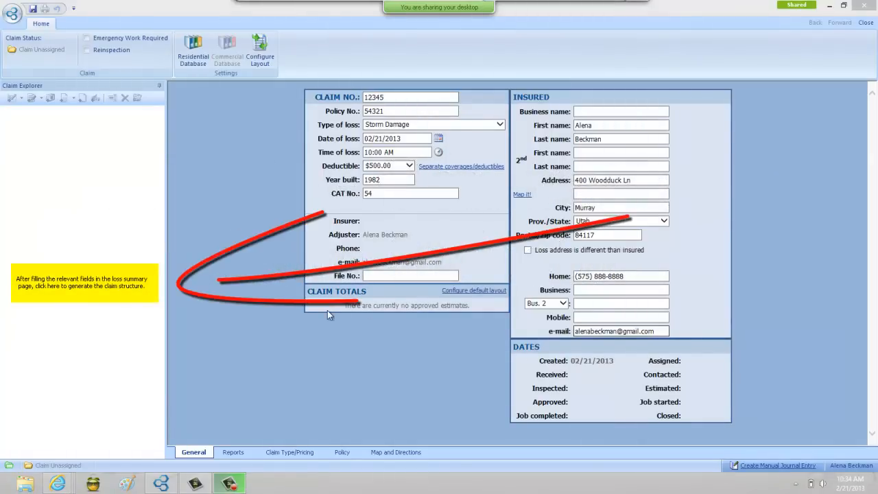
pyautogui.moveTo(95, 288)
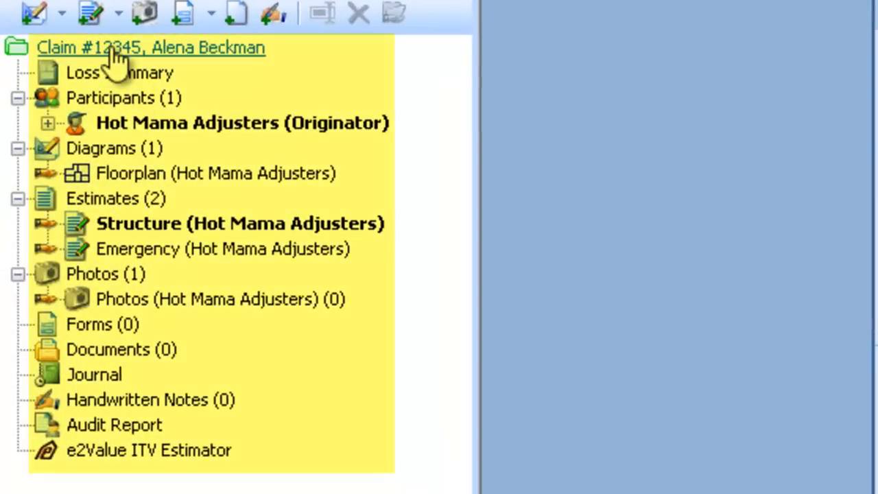
pyautogui.moveTo(123, 414)
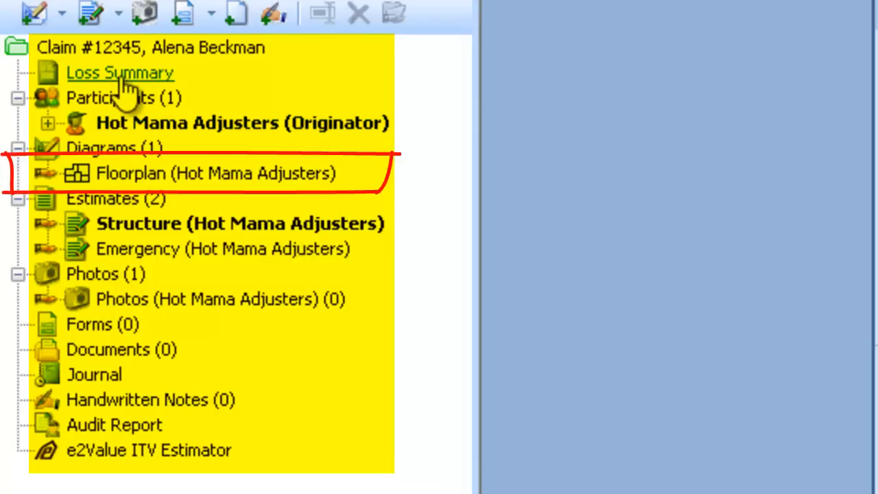
pyautogui.moveTo(137, 173)
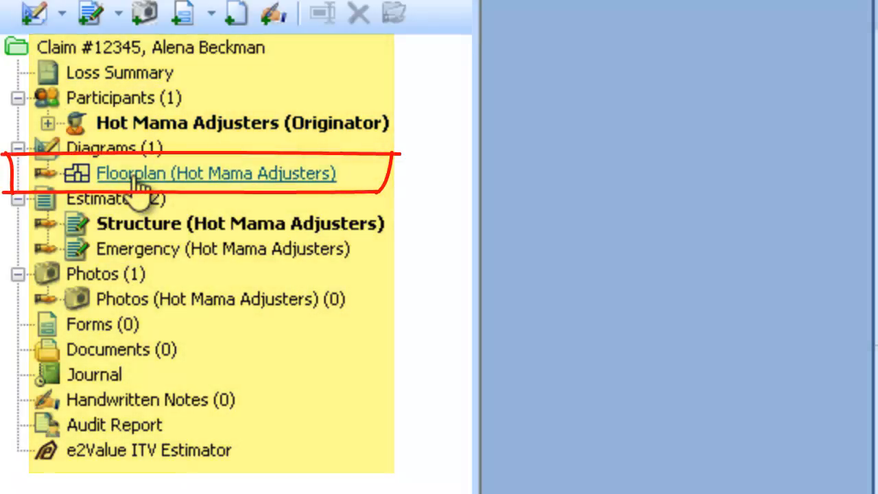